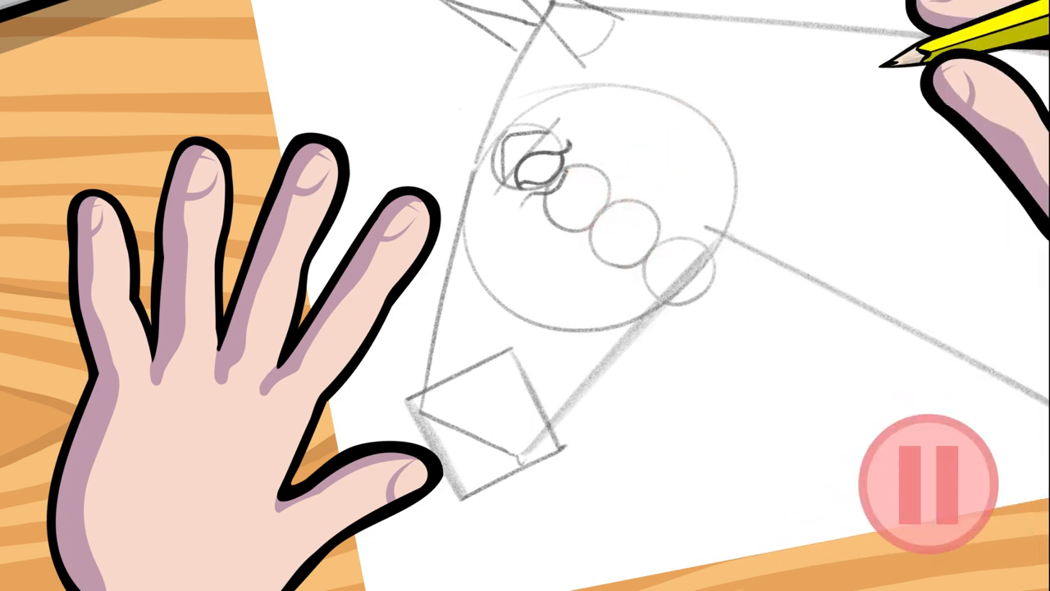
- Sketch a spiral-like form with crossing lines inside the tilted square below the head circle
{"action": "left_click", "coordinate": [931, 484]}
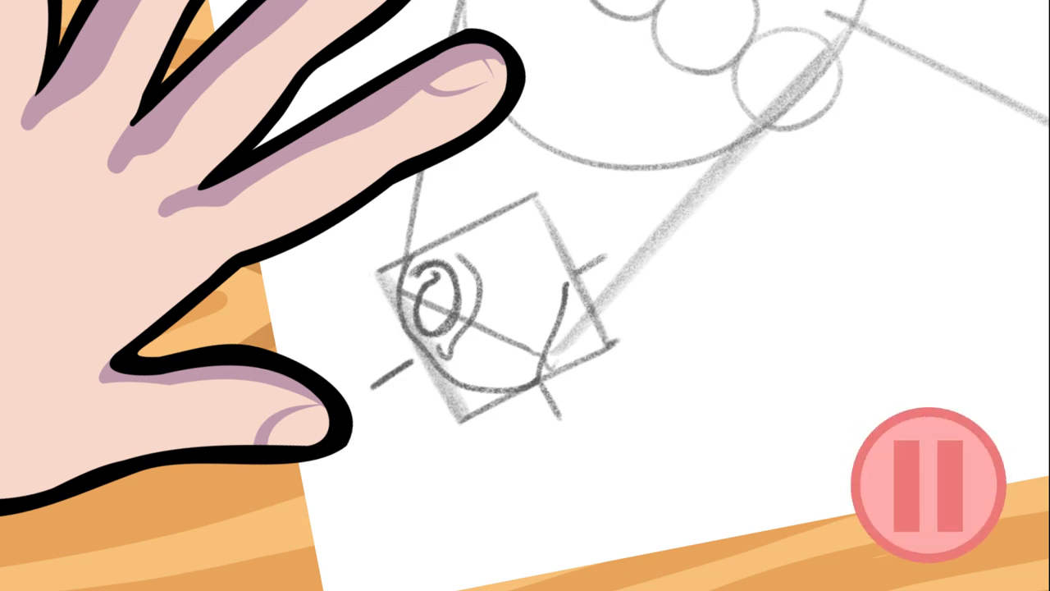
- Add the curled nostril, rounded muzzle curve and short upper-lip strokes inside the square
{"action": "left_click", "coordinate": [928, 479]}
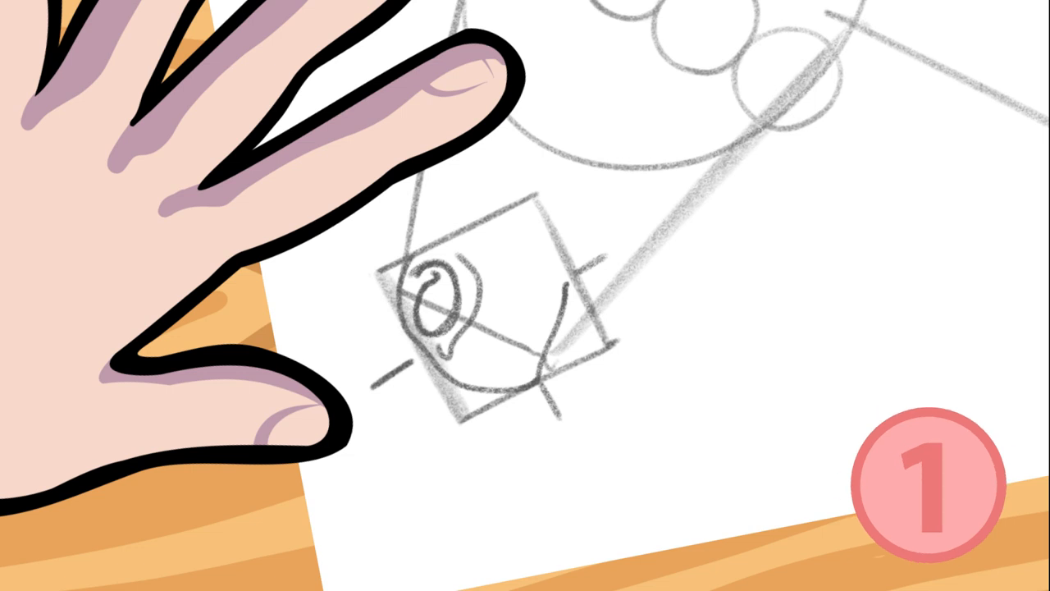